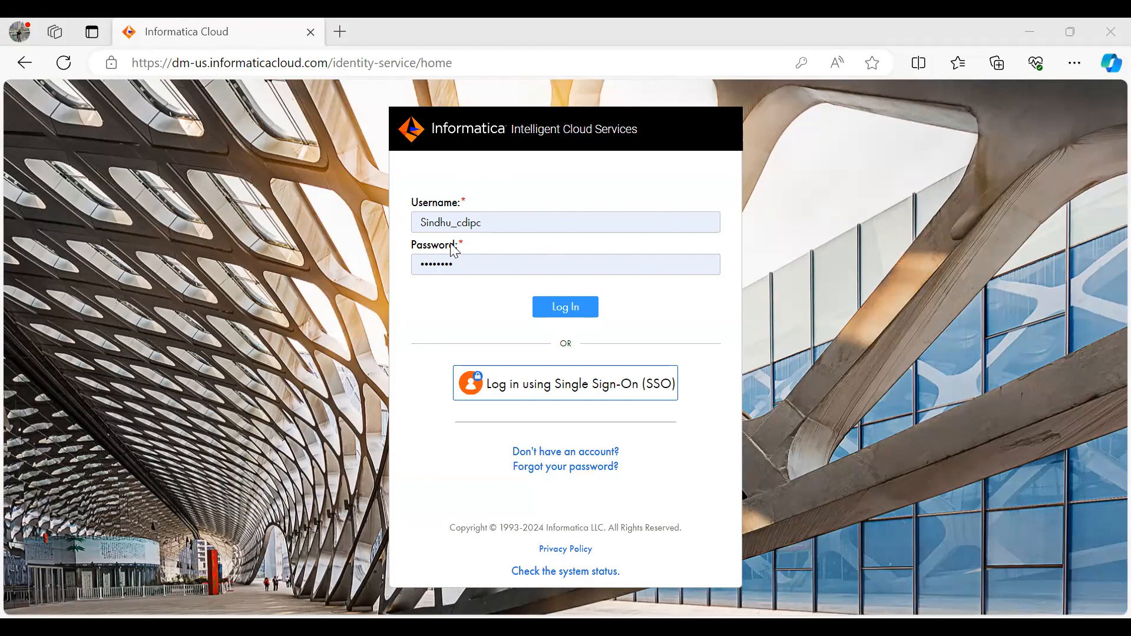
pyautogui.moveTo(553, 182)
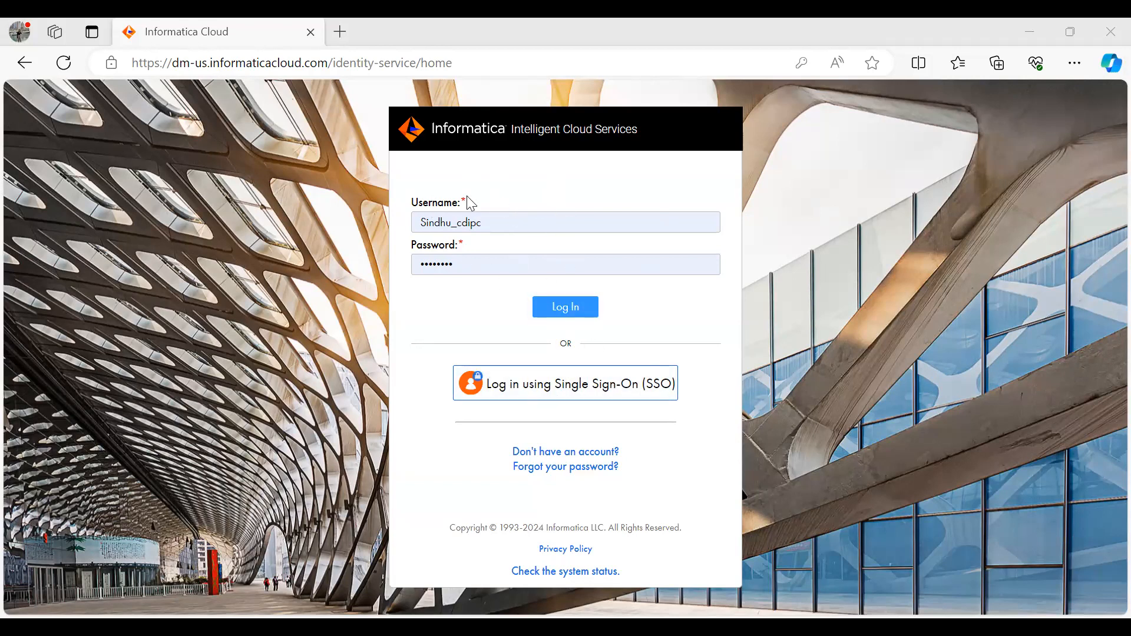
# Step: Submit the prefilled credentials to log in and reach the My Services page
pyautogui.click(564, 307)
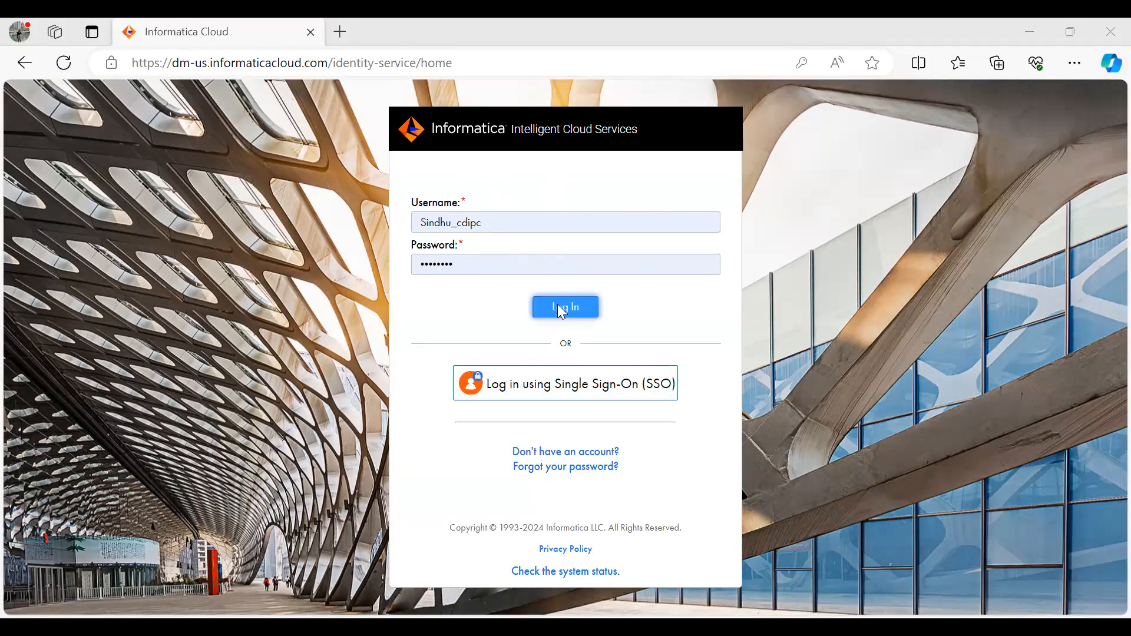
pyautogui.click(564, 306)
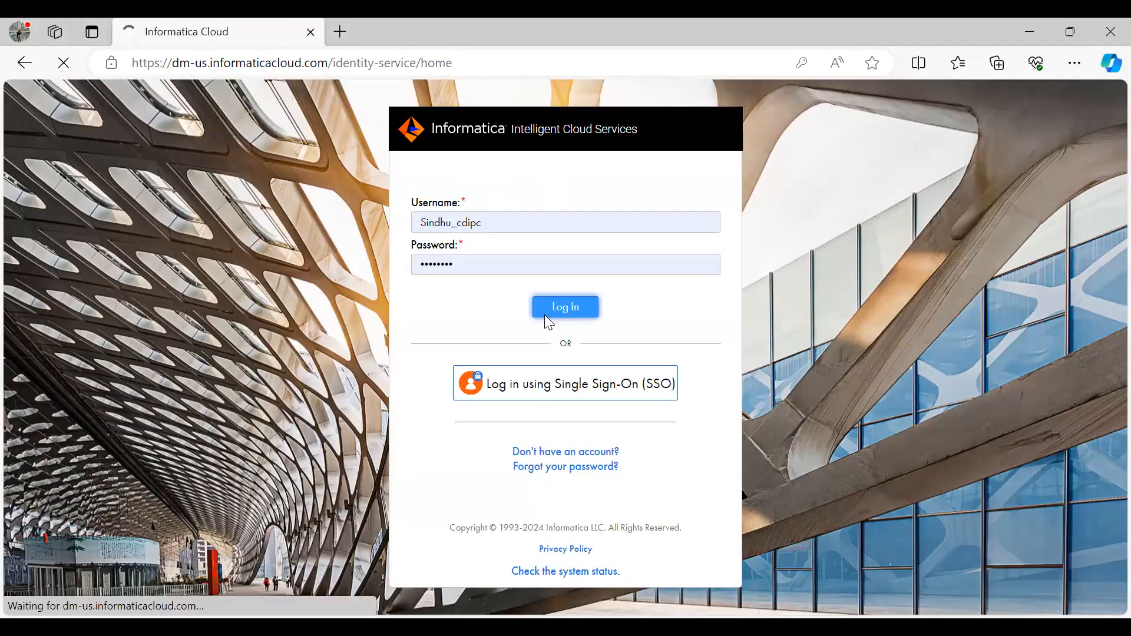
pyautogui.click(564, 306)
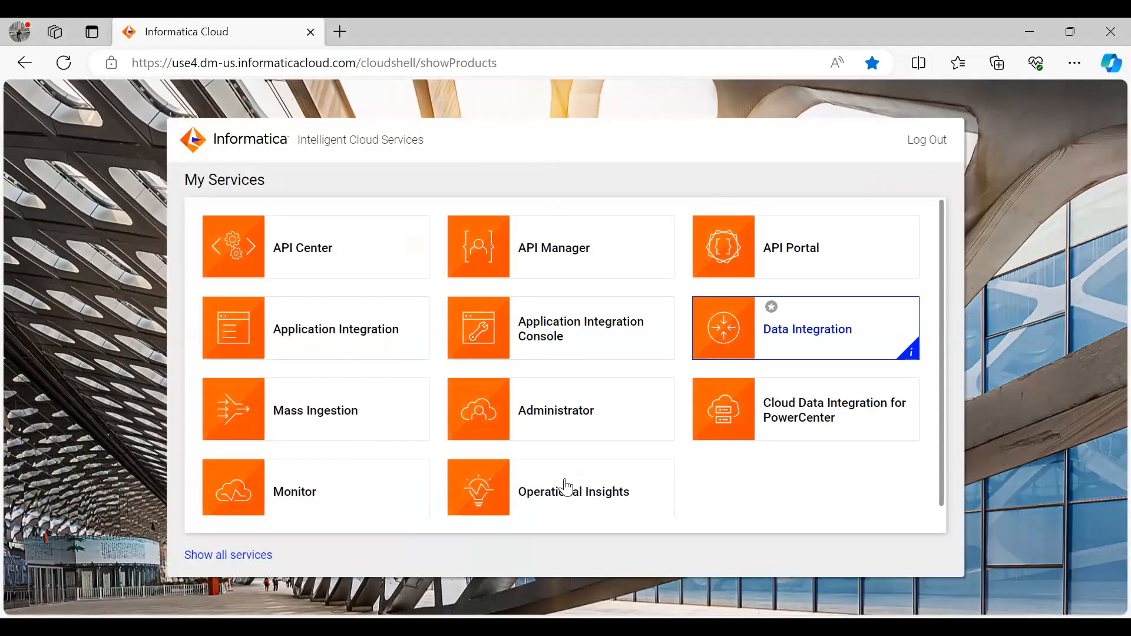
pyautogui.moveTo(556, 409)
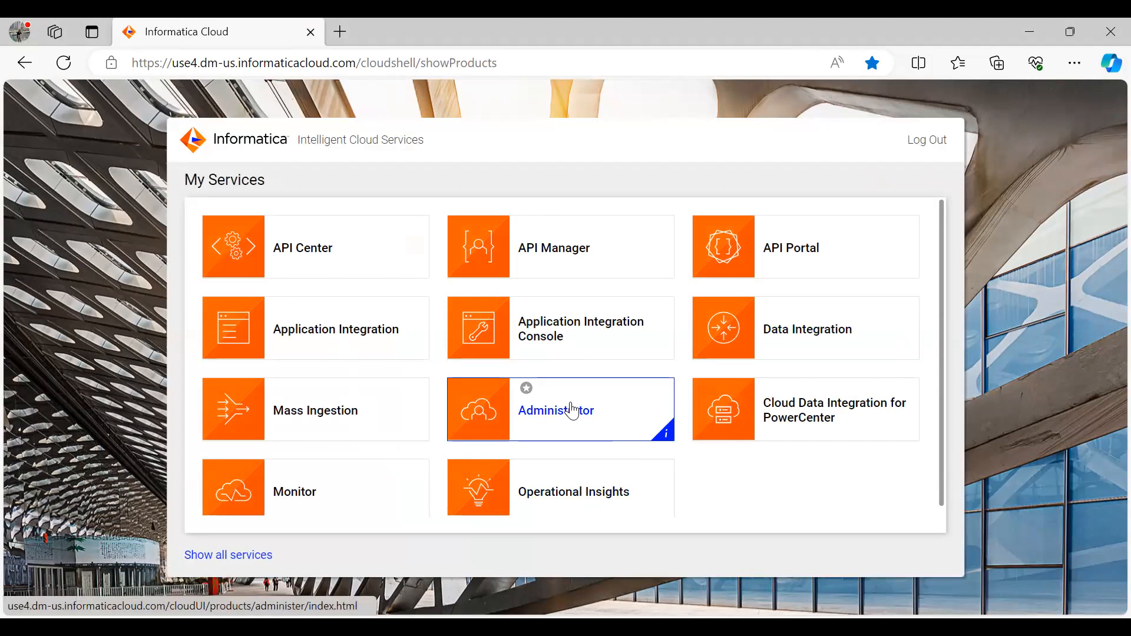
pyautogui.moveTo(561, 422)
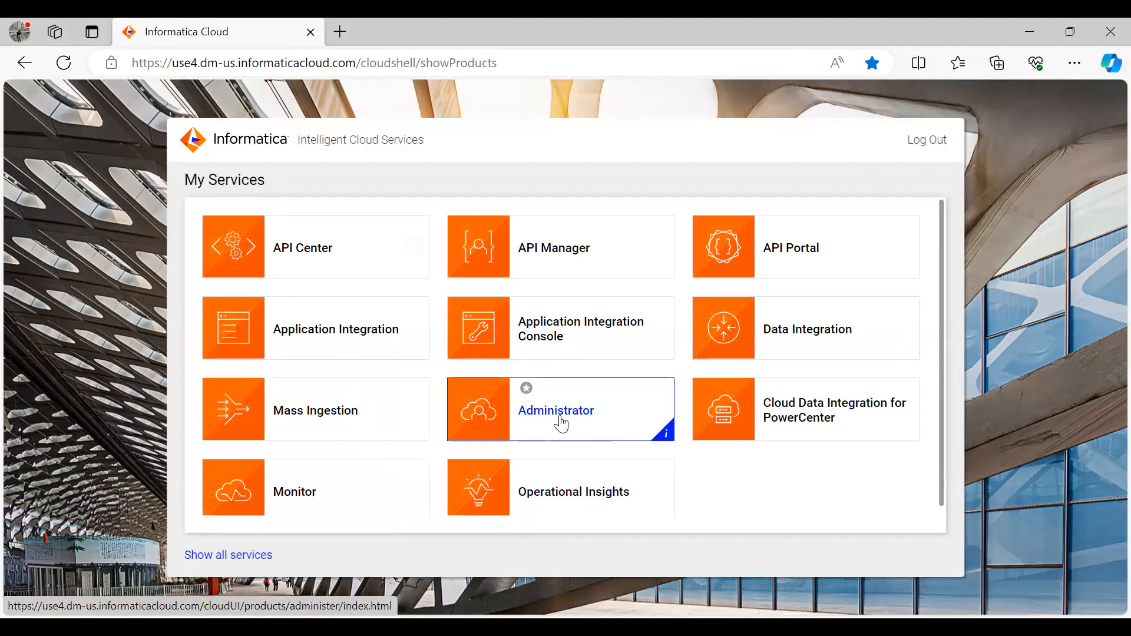
# Step: Launch the Administrator service from the My Services tiles
pyautogui.click(555, 410)
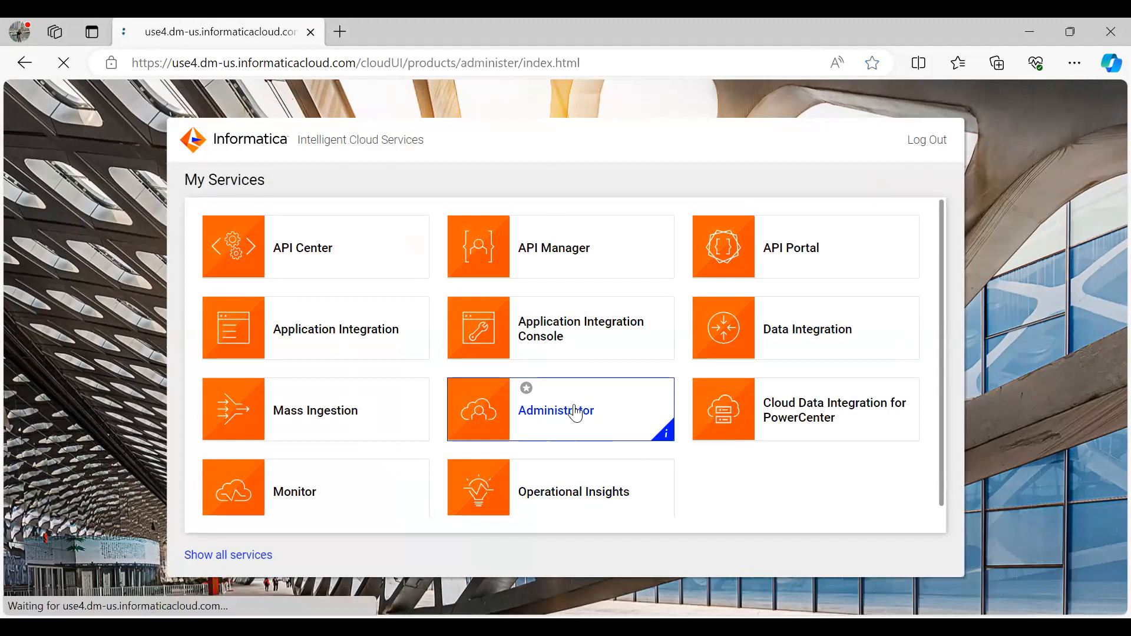
pyautogui.click(556, 410)
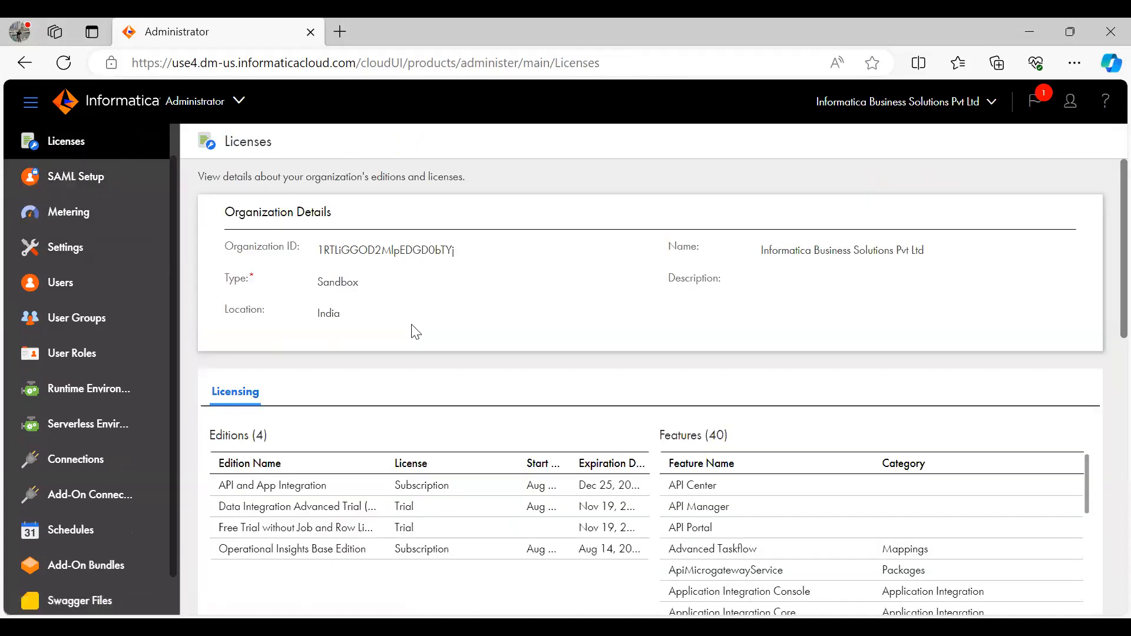
# Step: Scroll the Licenses page down to view the four editions, 40 features and connectors
pyautogui.scroll(-3)
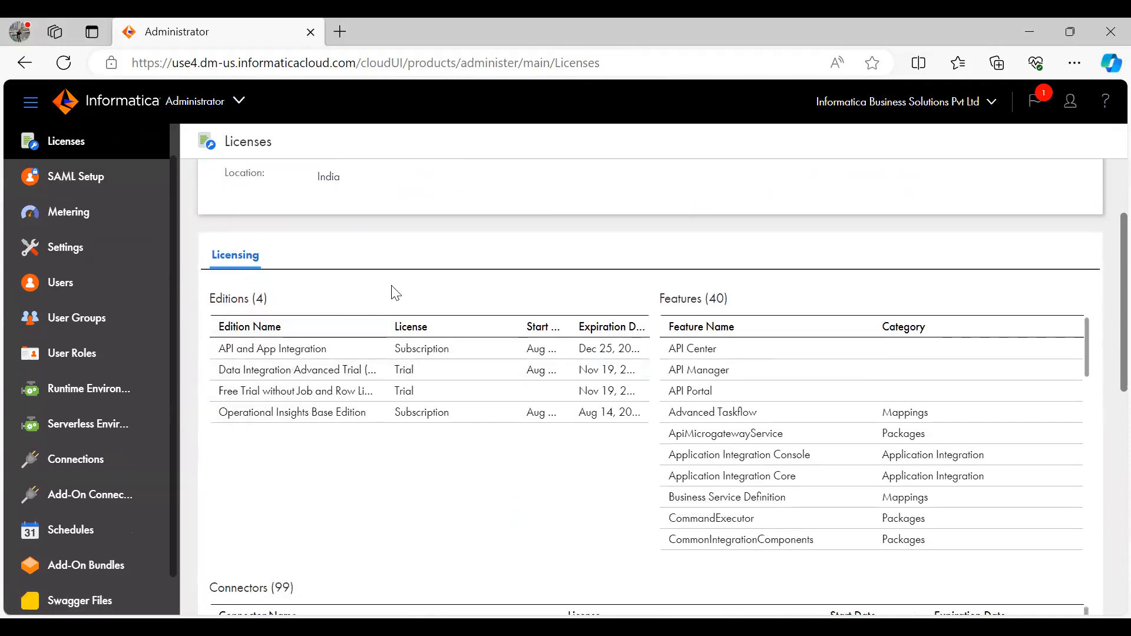
pyautogui.moveTo(279, 478)
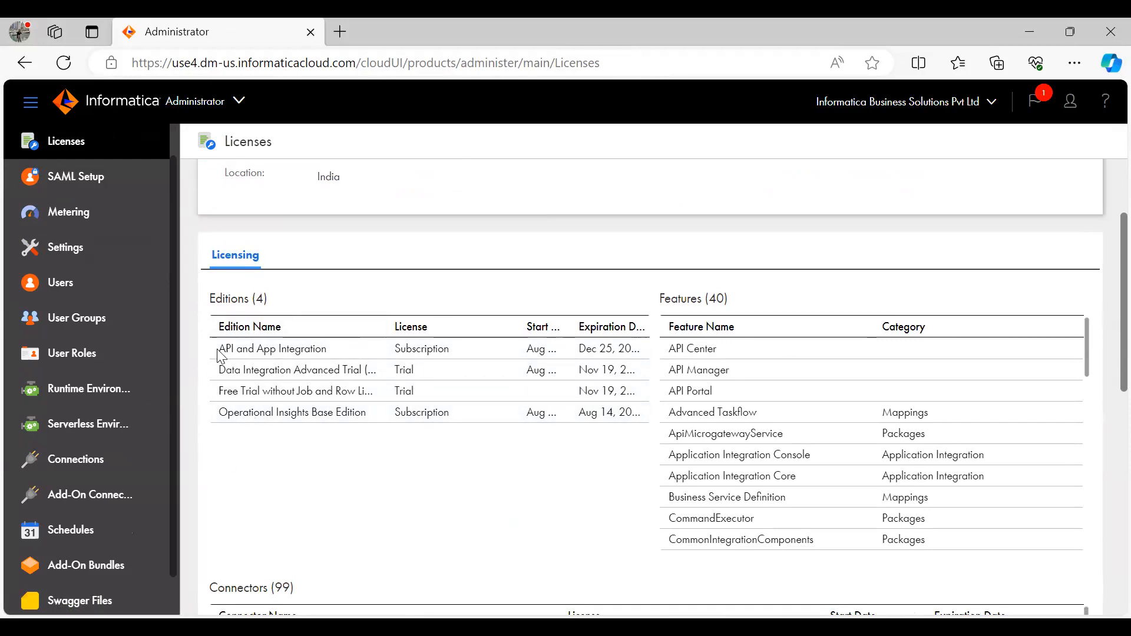
# Step: Sort the 77 Custom Licenses by Start Date, newest first
pyautogui.scroll(-3)
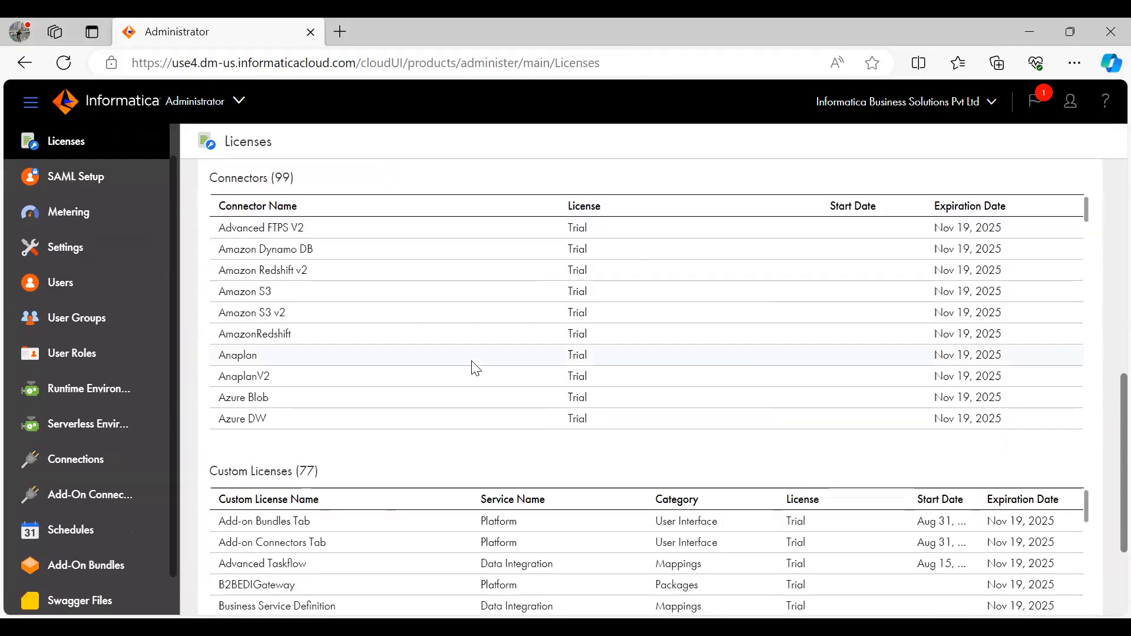
pyautogui.scroll(-3)
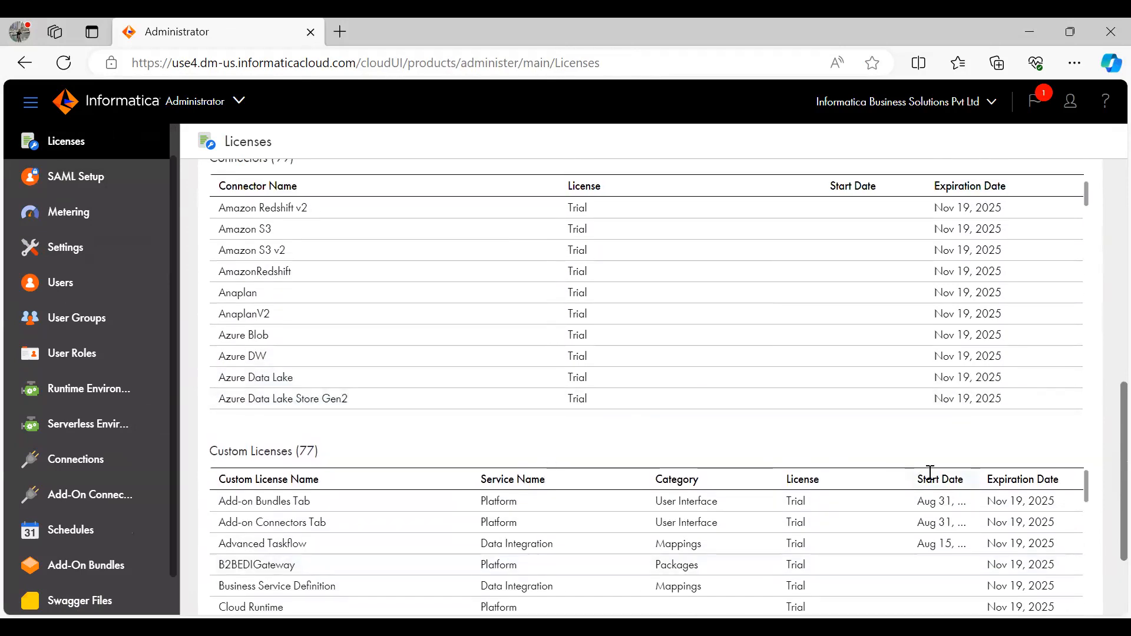
pyautogui.click(940, 478)
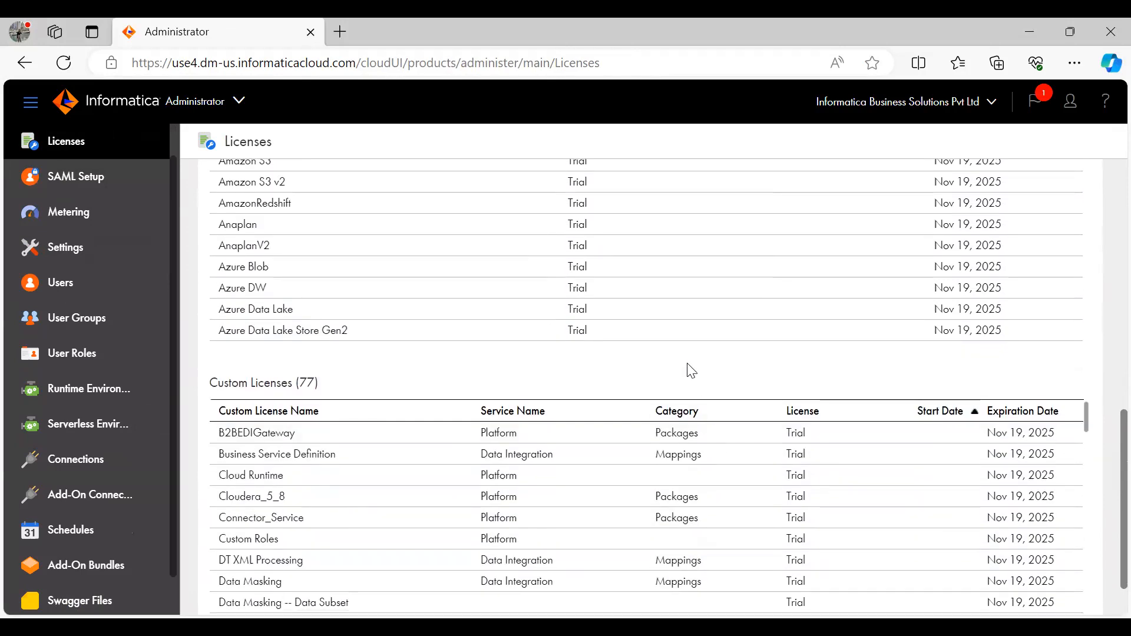
pyautogui.scroll(-3)
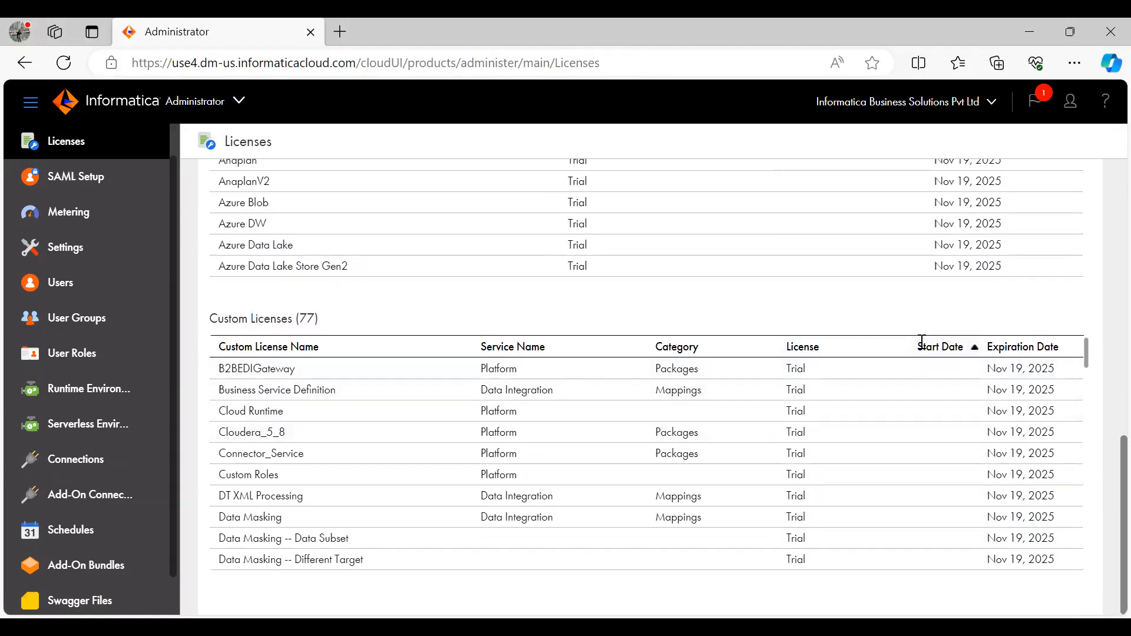
pyautogui.click(939, 347)
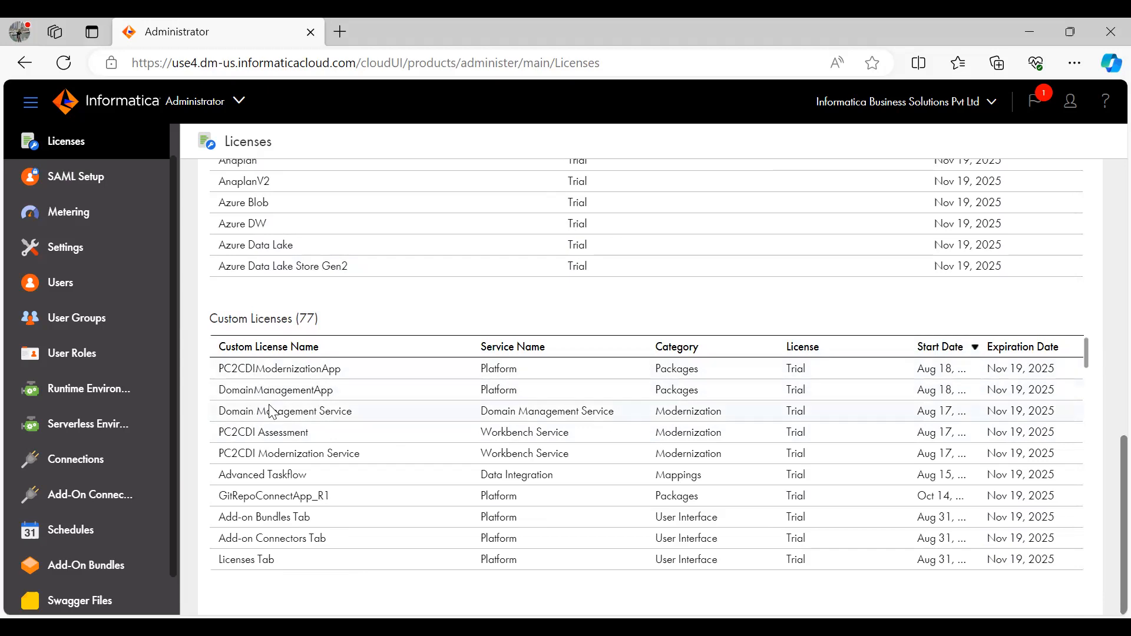
pyautogui.moveTo(295, 419)
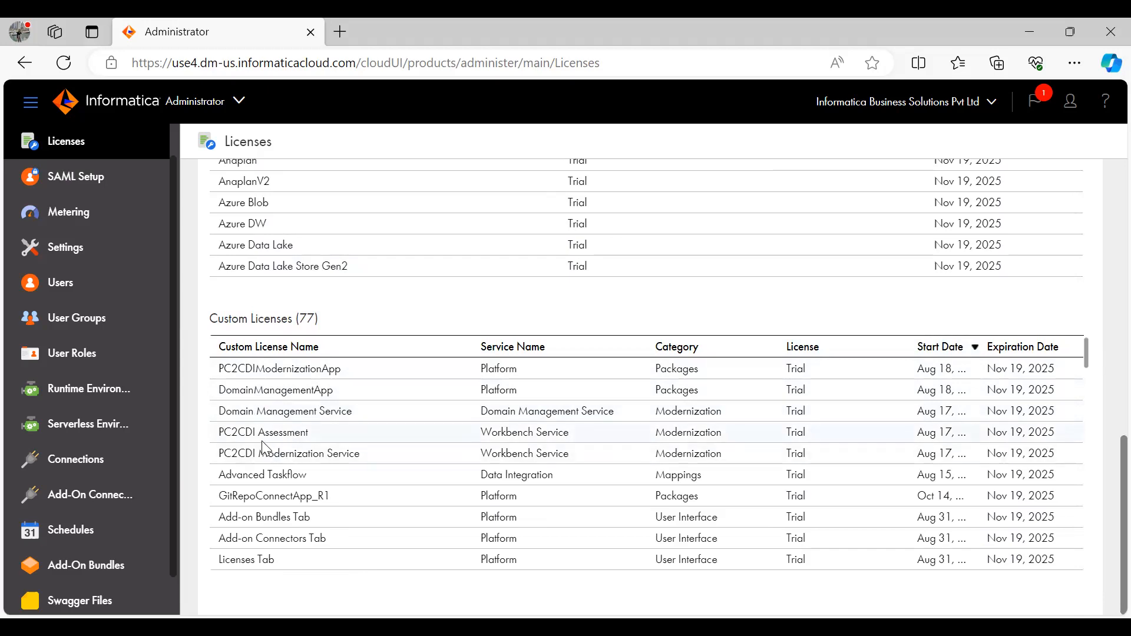
pyautogui.moveTo(319, 453)
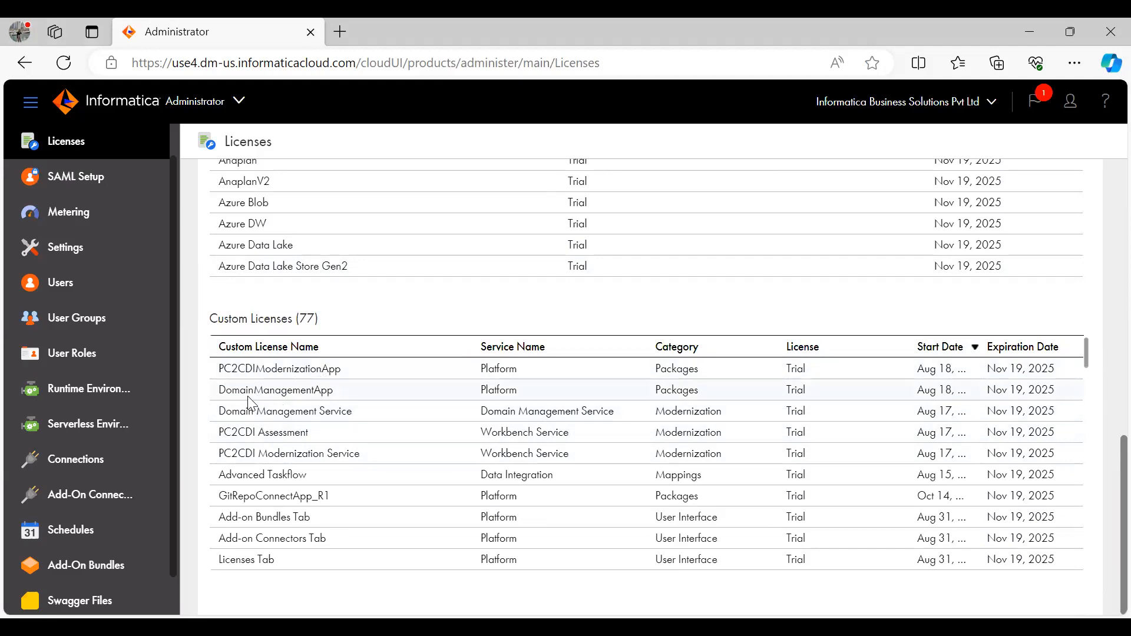
pyautogui.moveTo(260, 474)
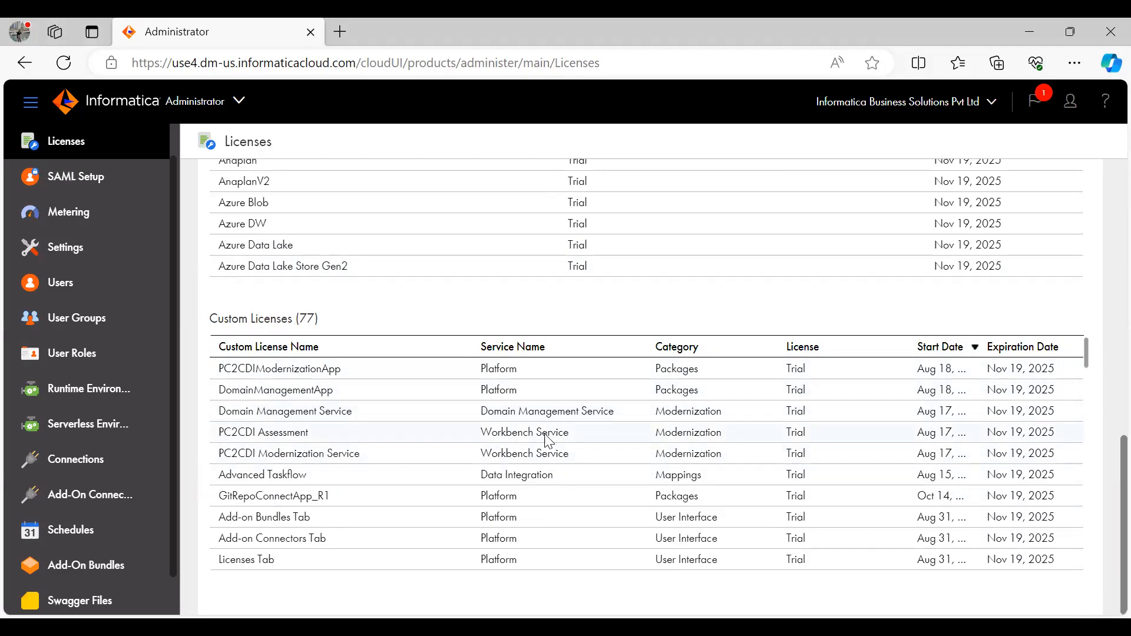
pyautogui.moveTo(361, 394)
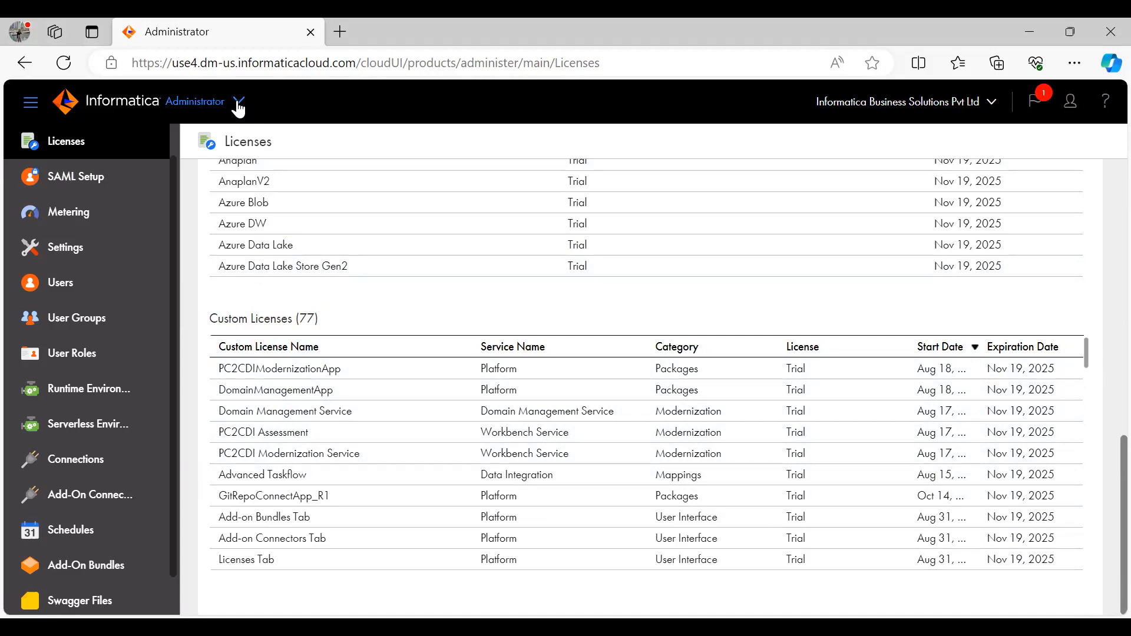
# Step: Switch from Administrator to the Cloud Data Integration for PowerCenter Home page
pyautogui.click(239, 101)
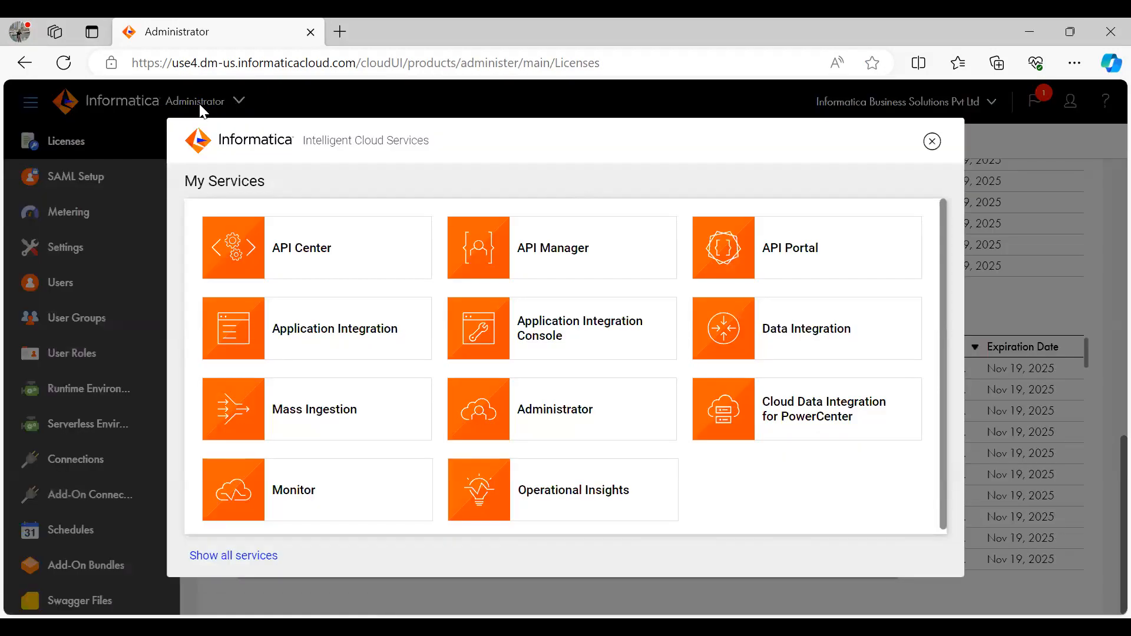
pyautogui.moveTo(658, 381)
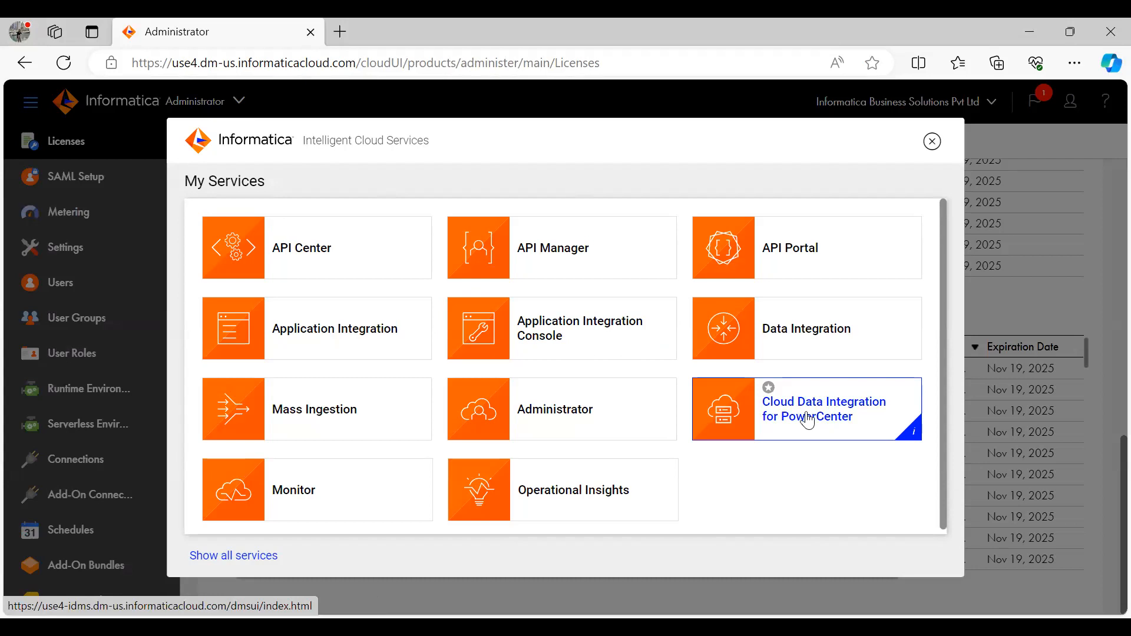
pyautogui.click(822, 409)
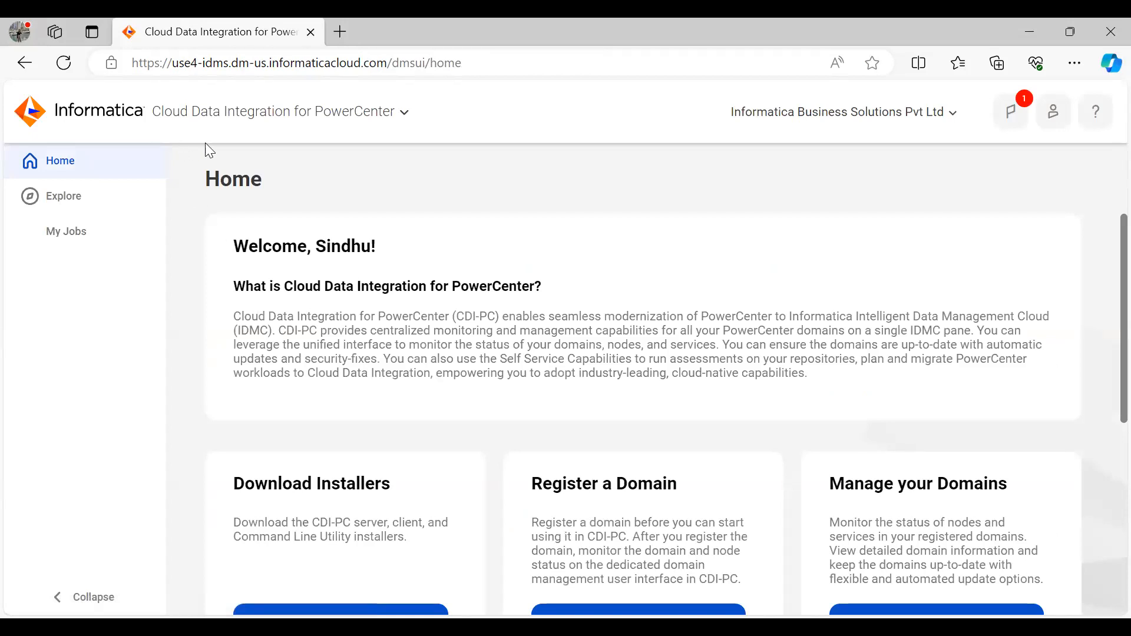
pyautogui.moveTo(260, 205)
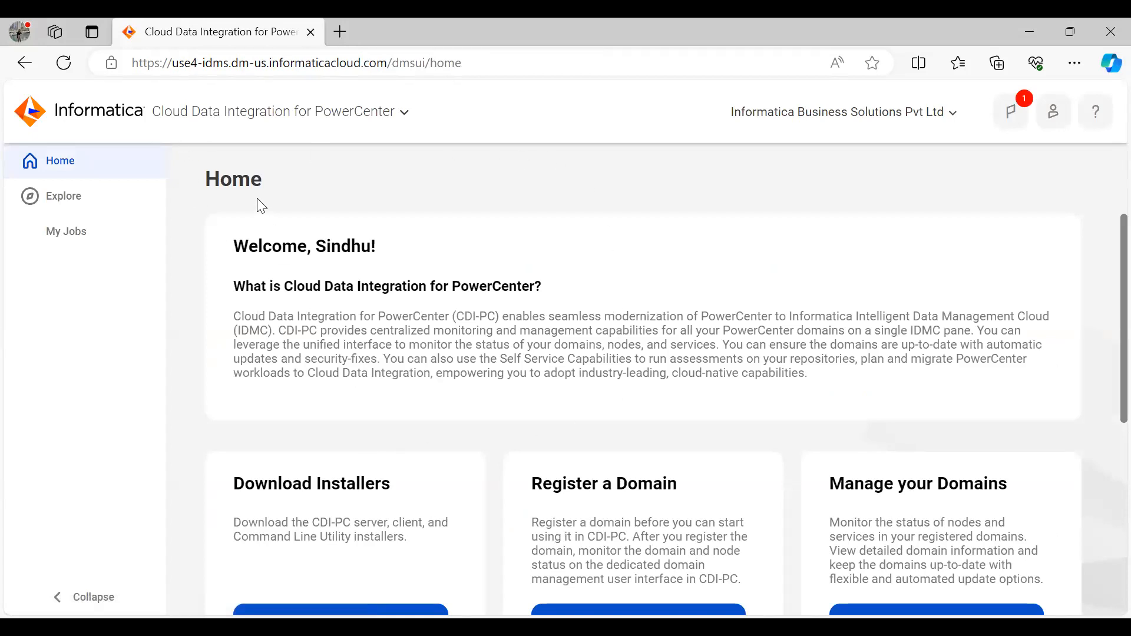
pyautogui.moveTo(505, 209)
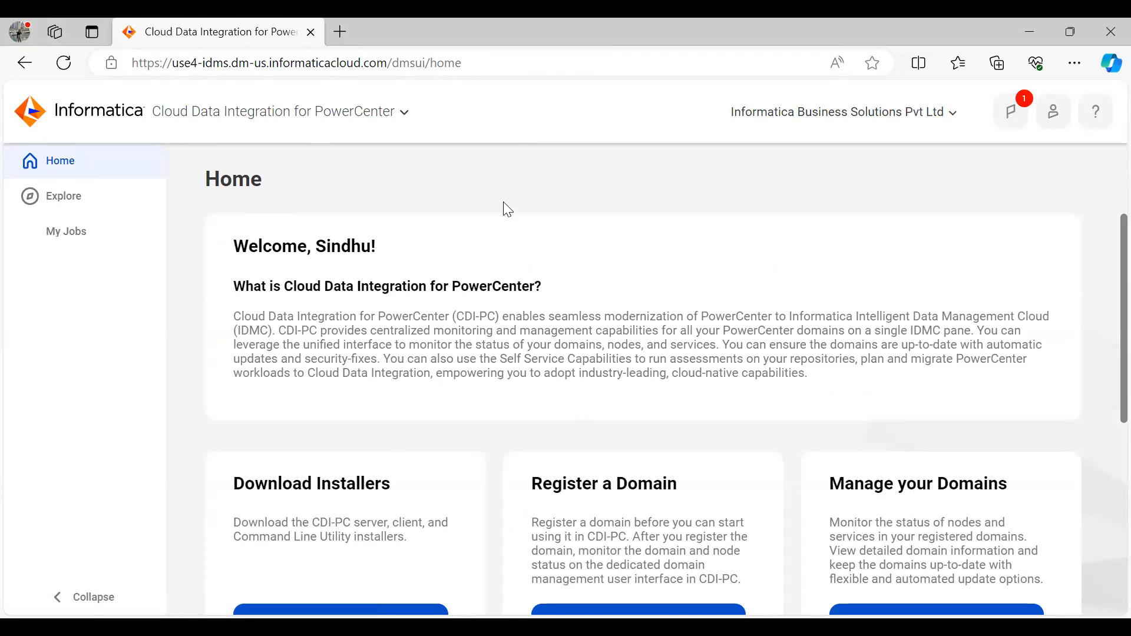
pyautogui.moveTo(469, 455)
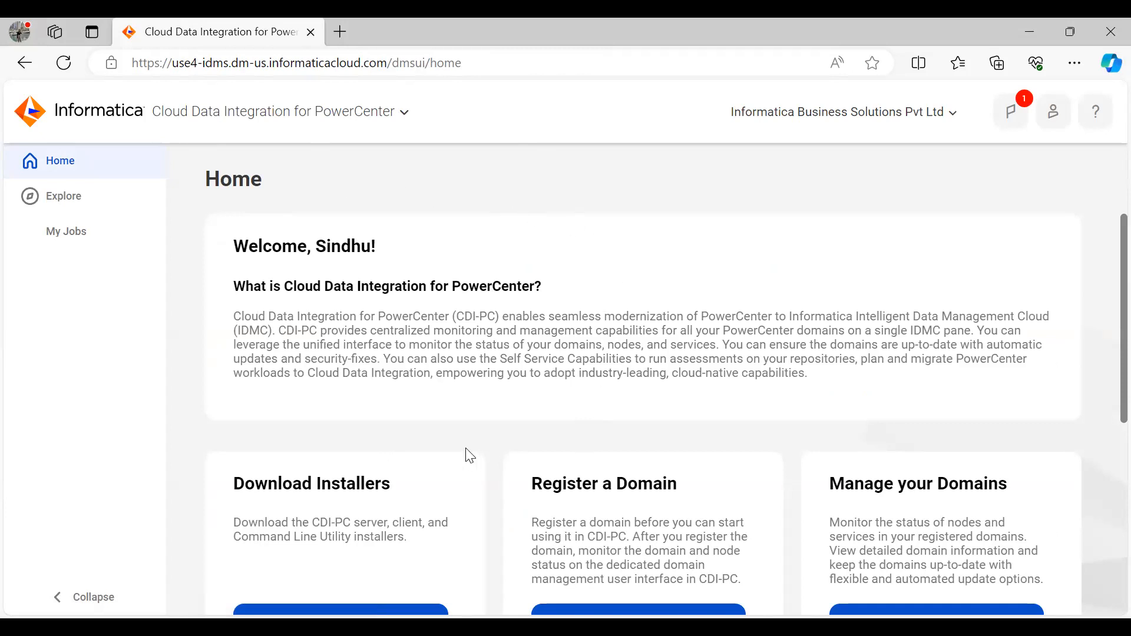
pyautogui.scroll(-3)
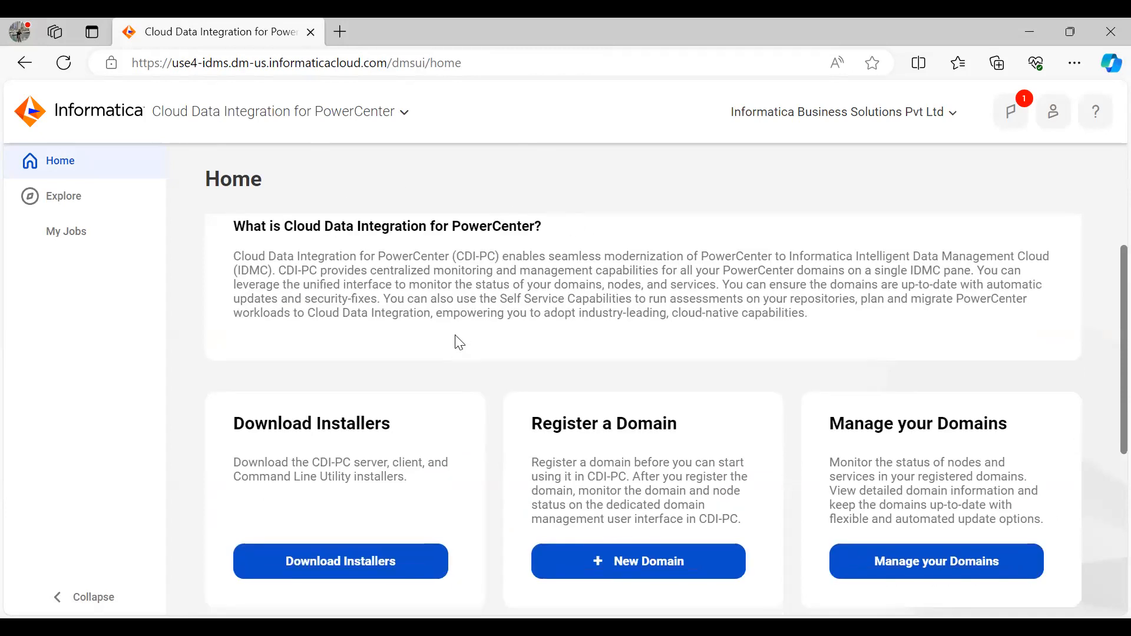
pyautogui.scroll(-3)
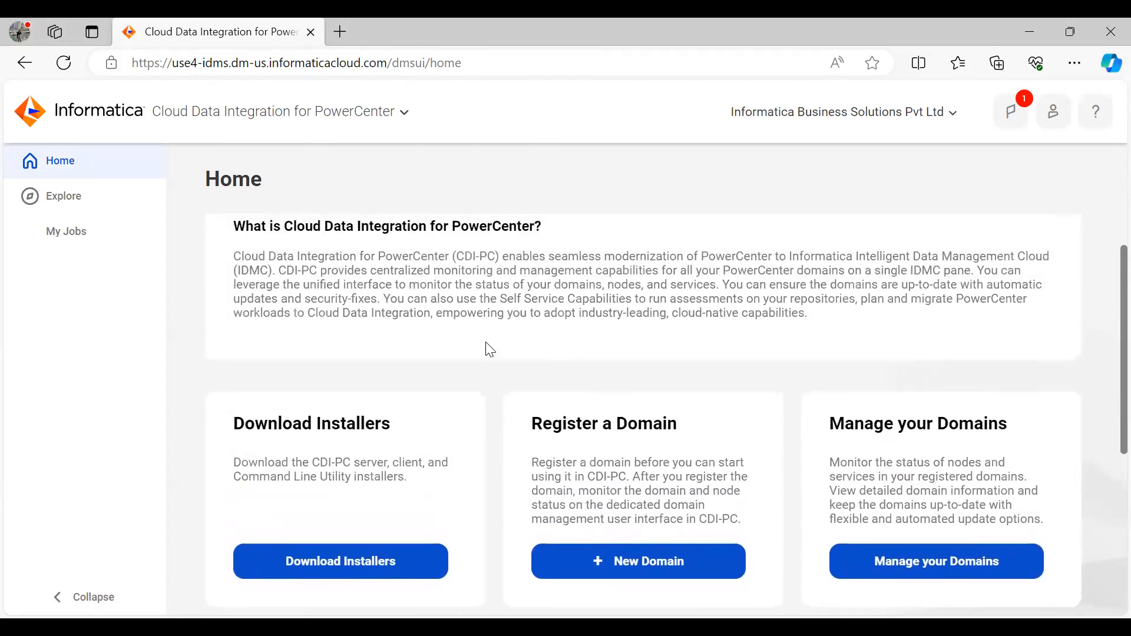
pyautogui.moveTo(487, 353)
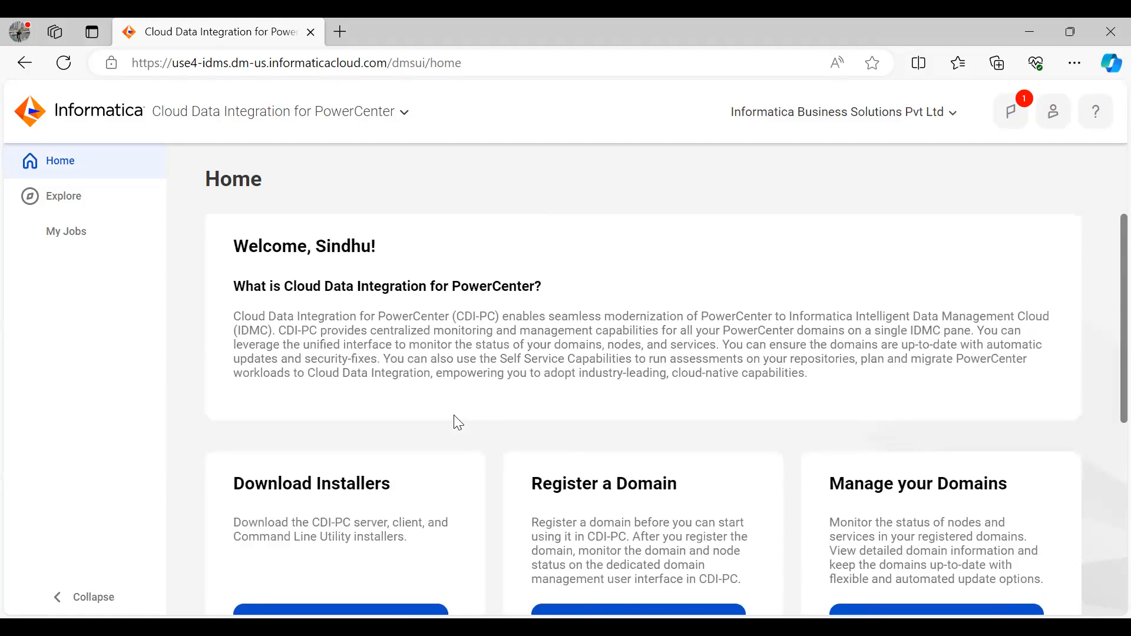
pyautogui.moveTo(463, 388)
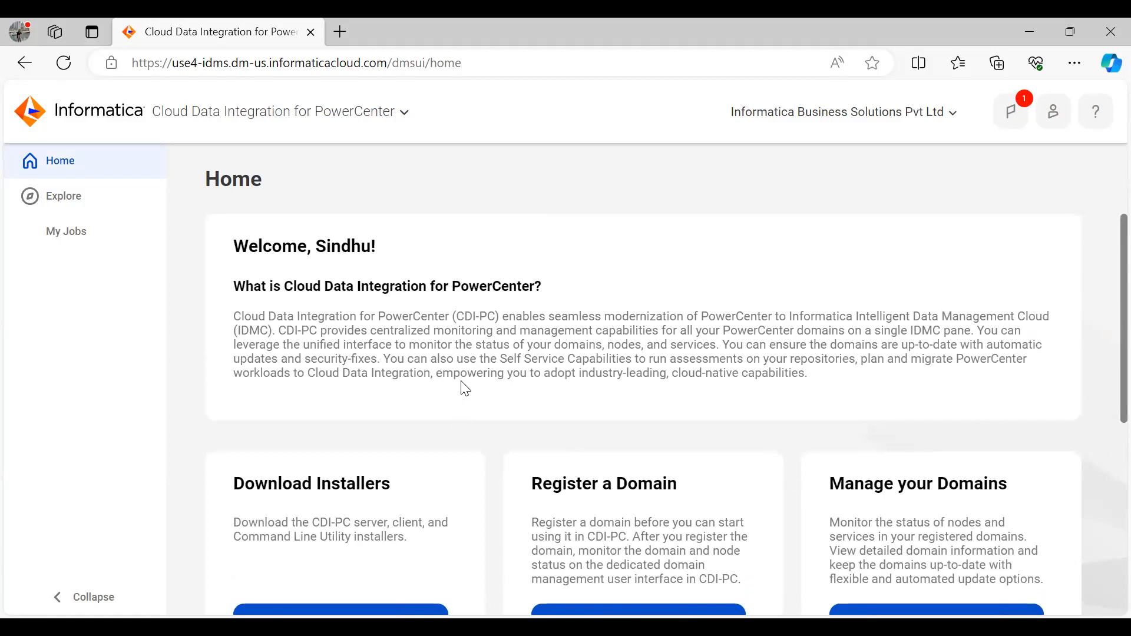